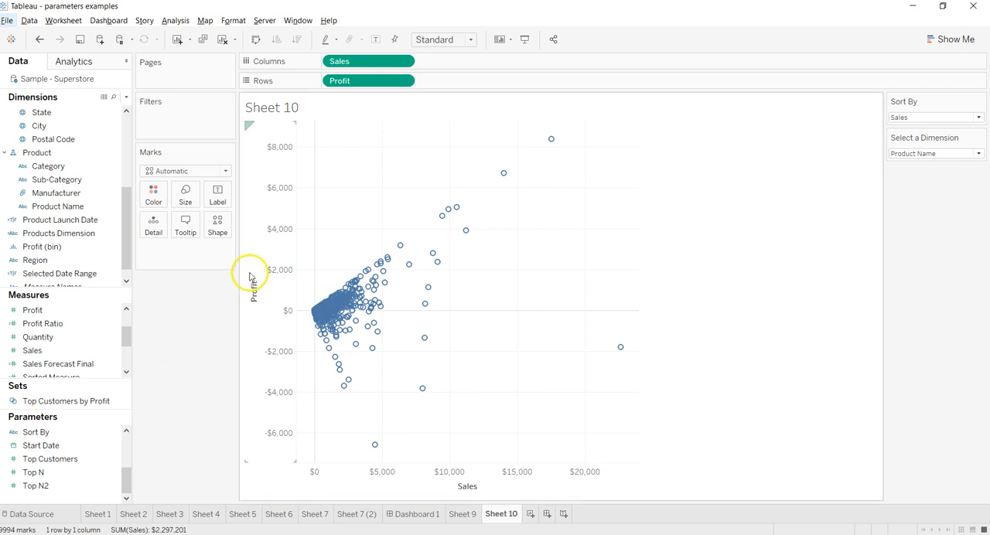
pyautogui.moveTo(263, 301)
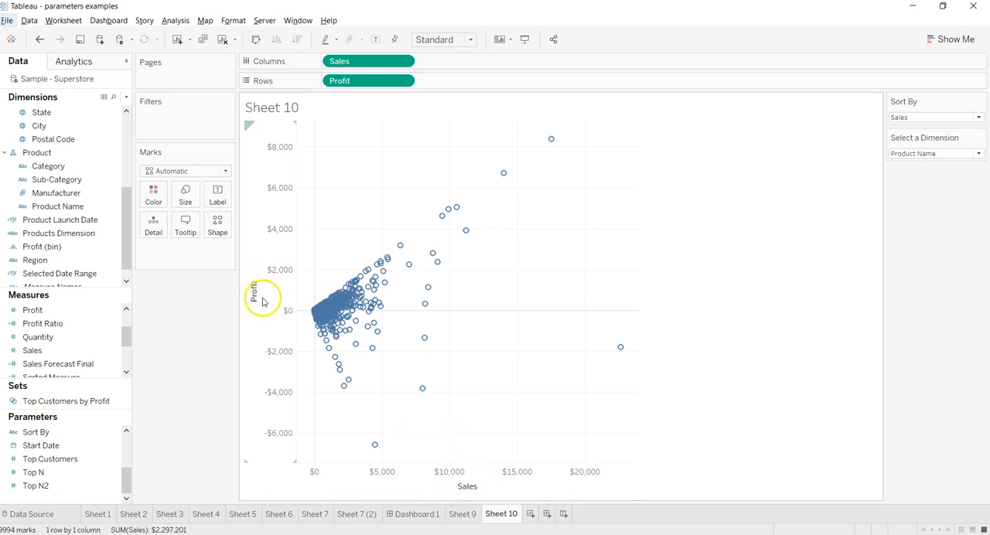
pyautogui.moveTo(304, 294)
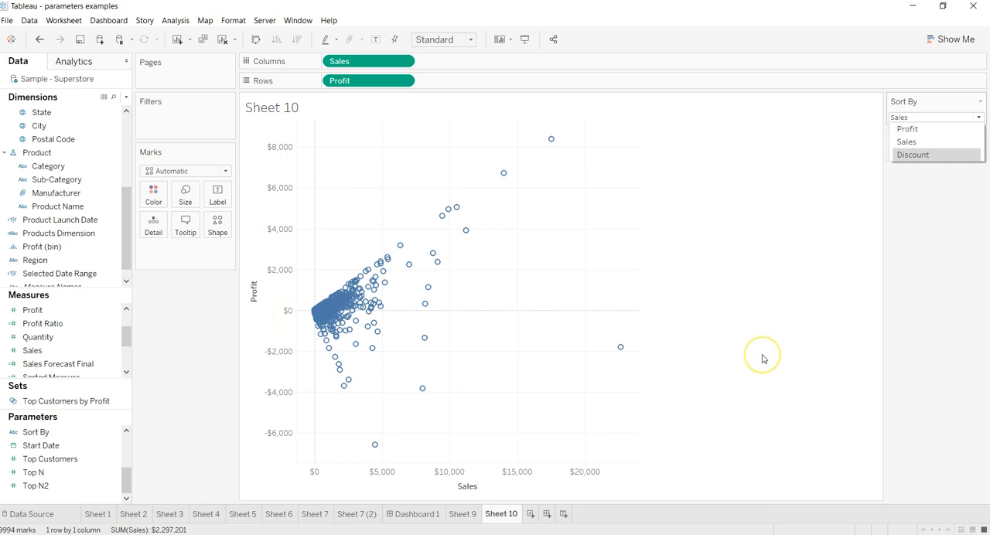
pyautogui.moveTo(870, 265)
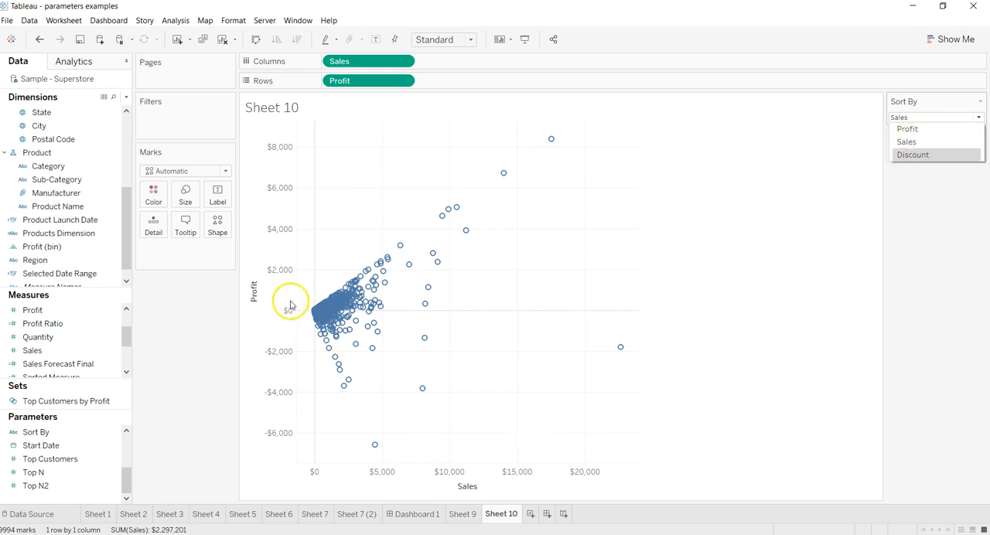
pyautogui.moveTo(481, 476)
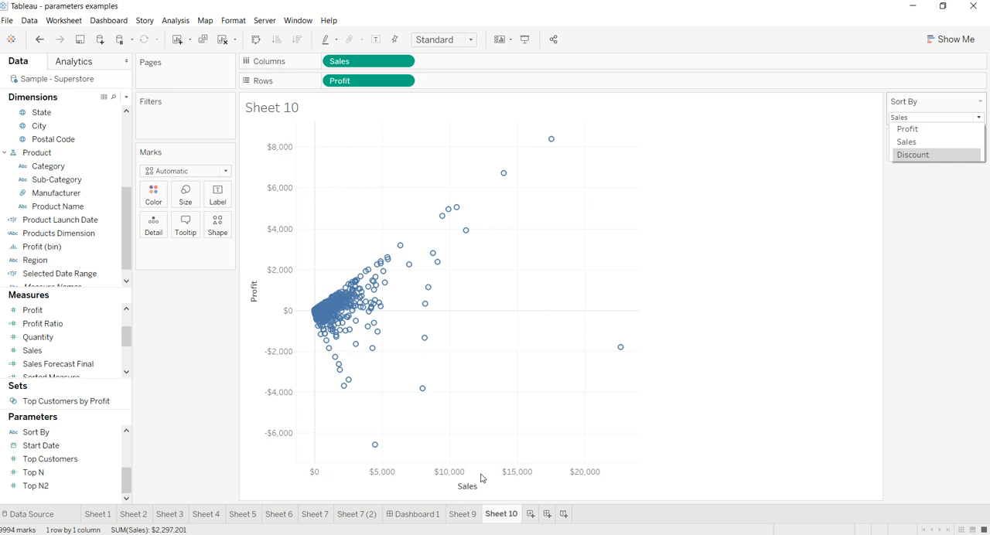
pyautogui.moveTo(852, 235)
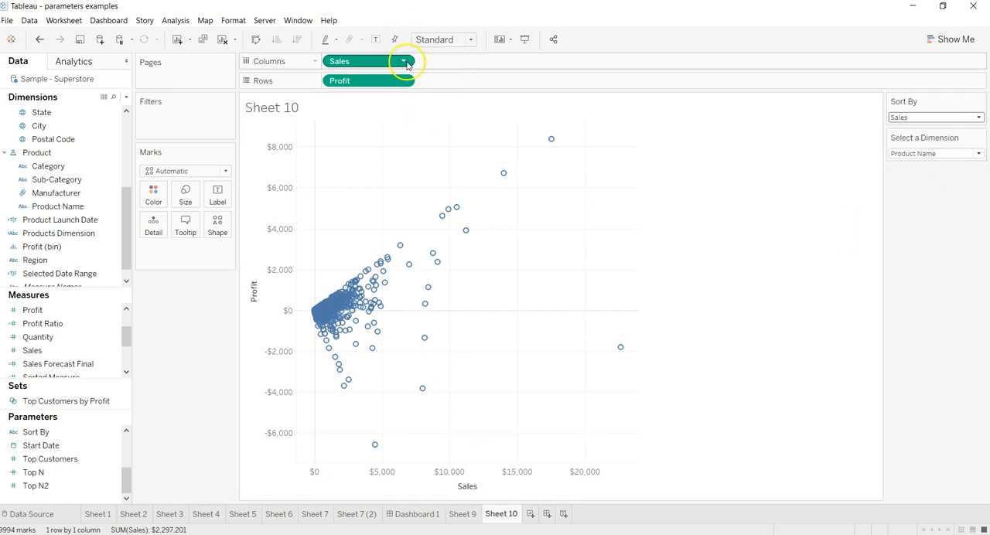
# - Replace Sales on Columns with the Sorted Measure CASE calculation after reviewing its formula
pyautogui.click(404, 61)
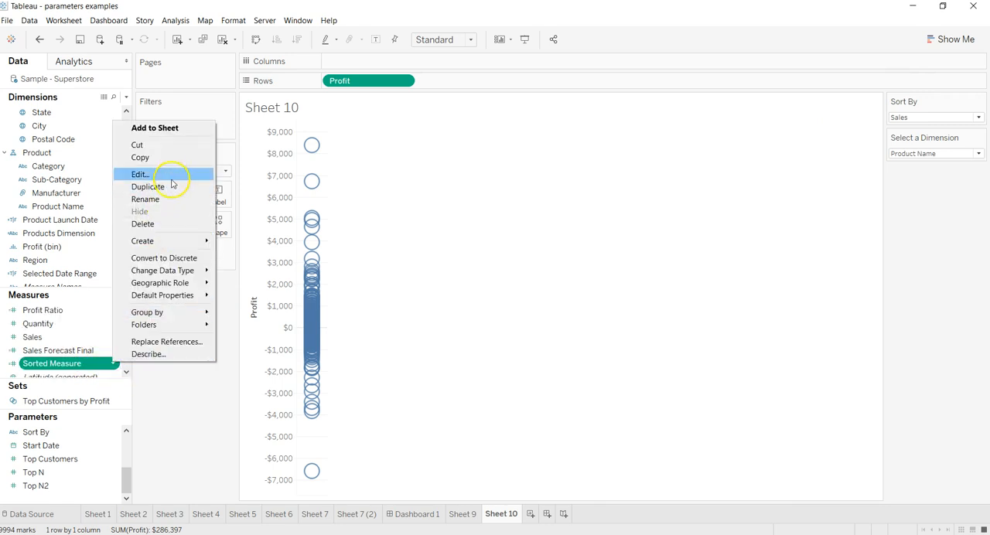
pyautogui.click(141, 174)
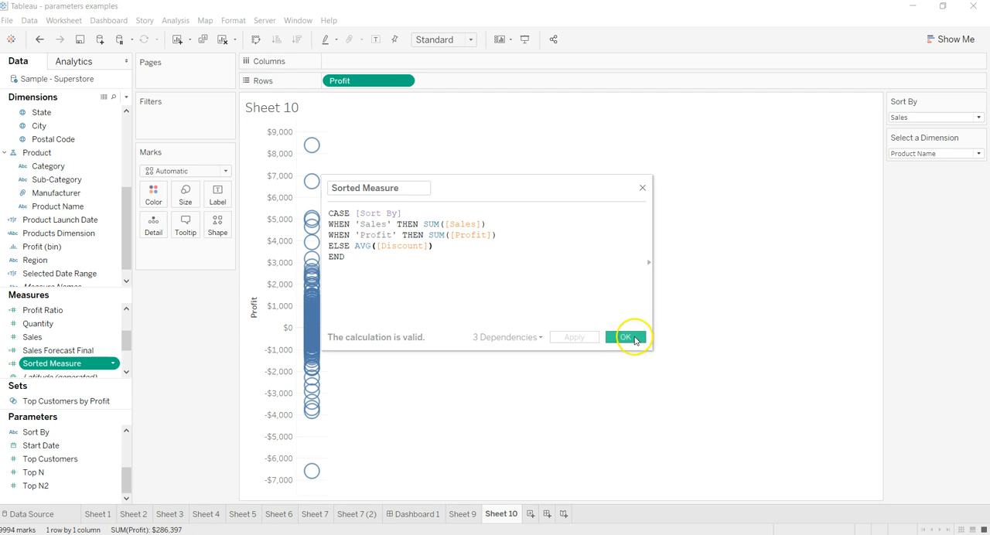
pyautogui.click(626, 337)
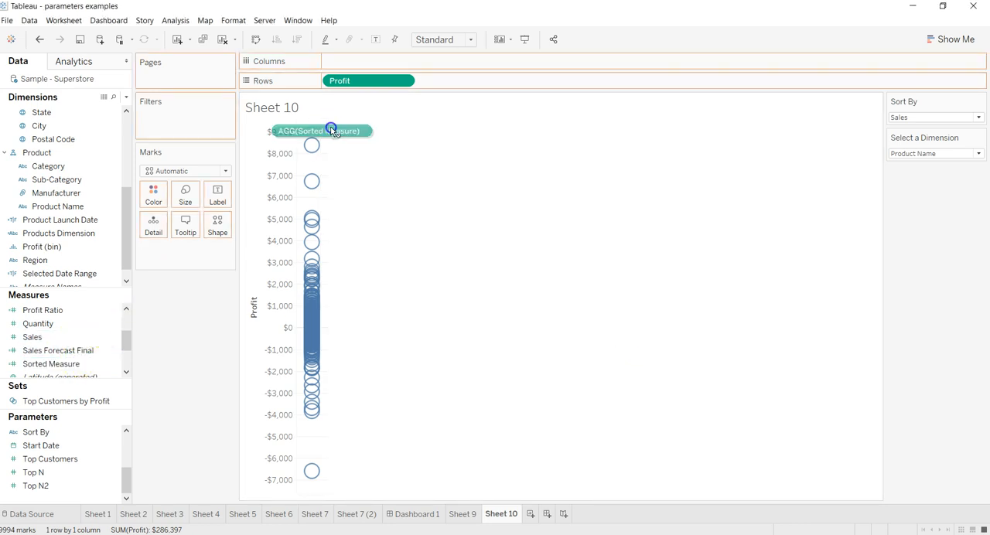
pyautogui.moveTo(321, 130); pyautogui.dragTo(368, 61)
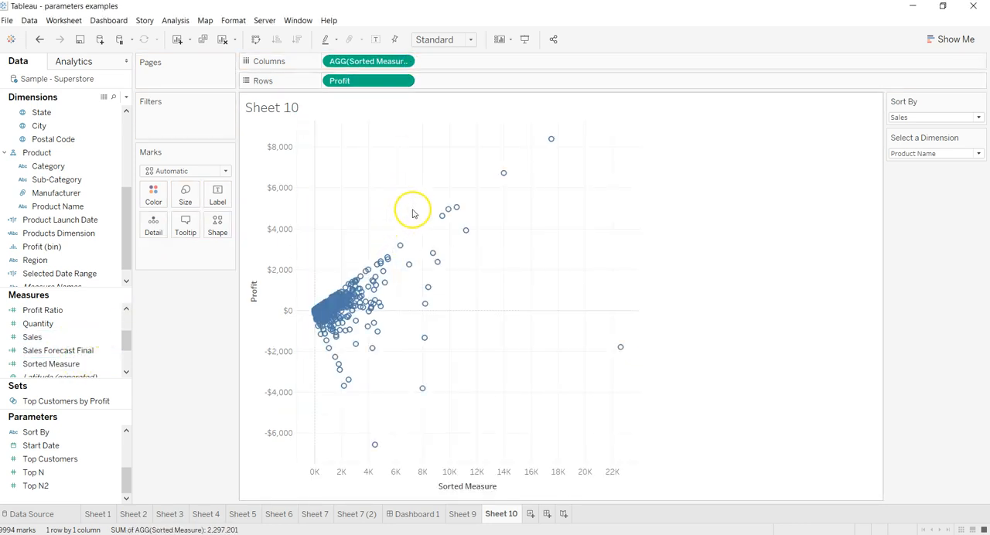
pyautogui.moveTo(549, 388)
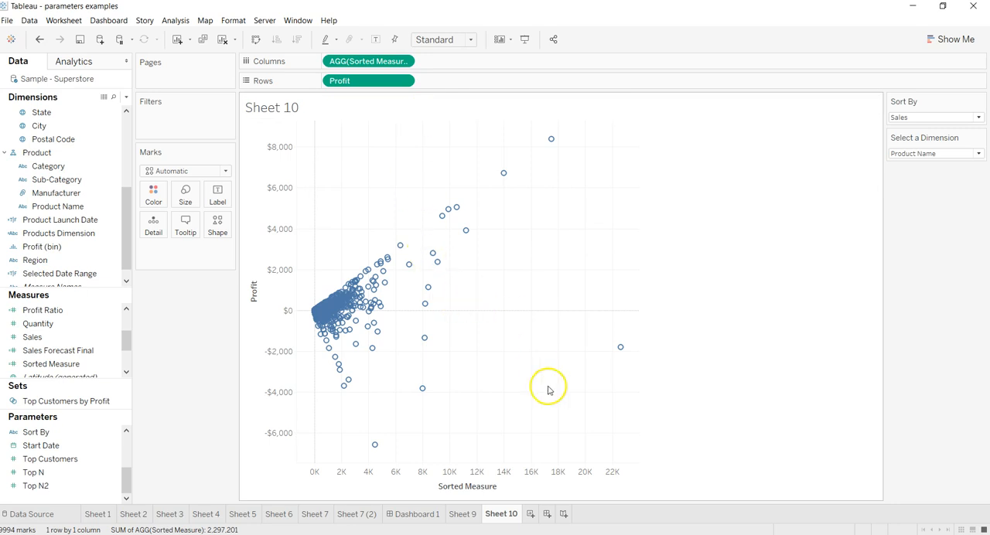
# - Choose Discount in the Sort By control so Profit spreads across discount values
pyautogui.click(980, 118)
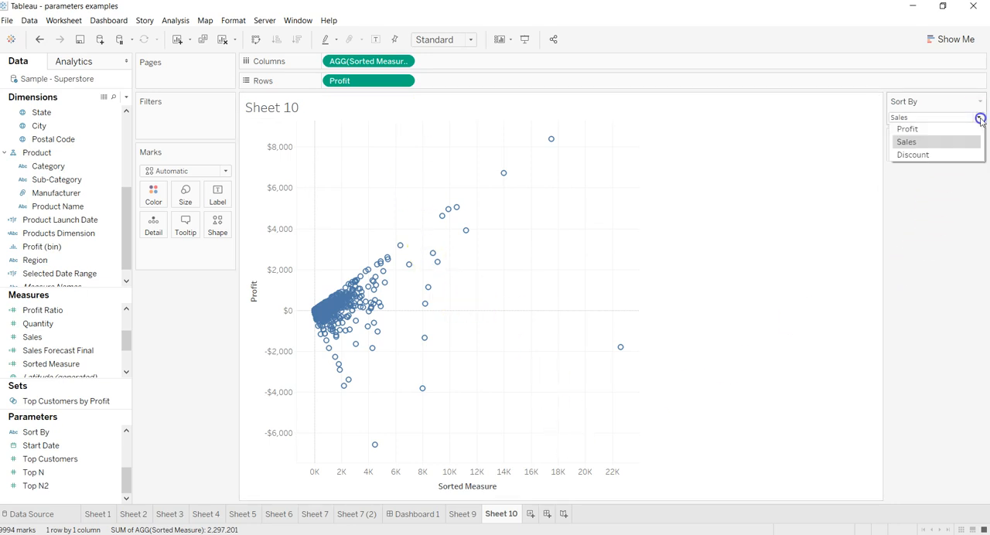
pyautogui.click(907, 142)
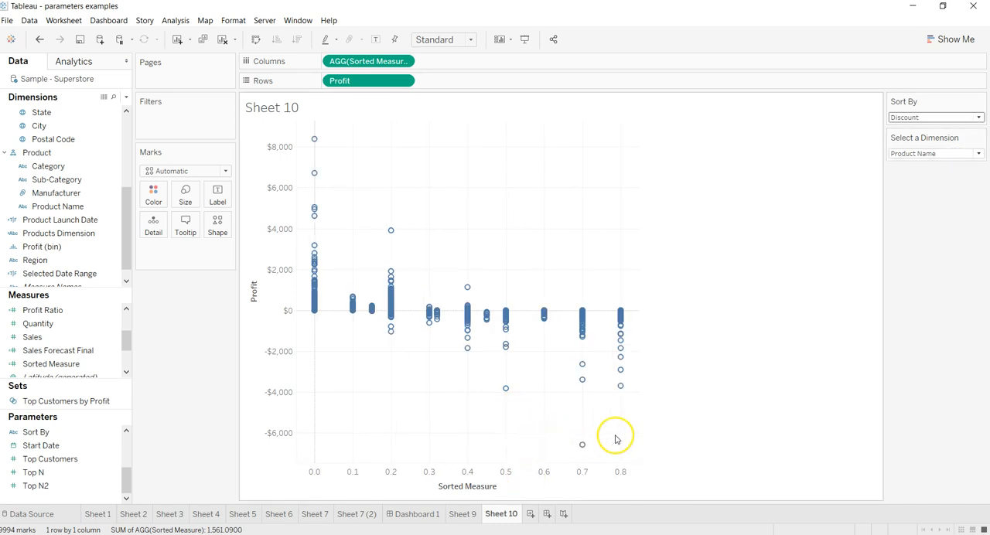
pyautogui.moveTo(422, 313)
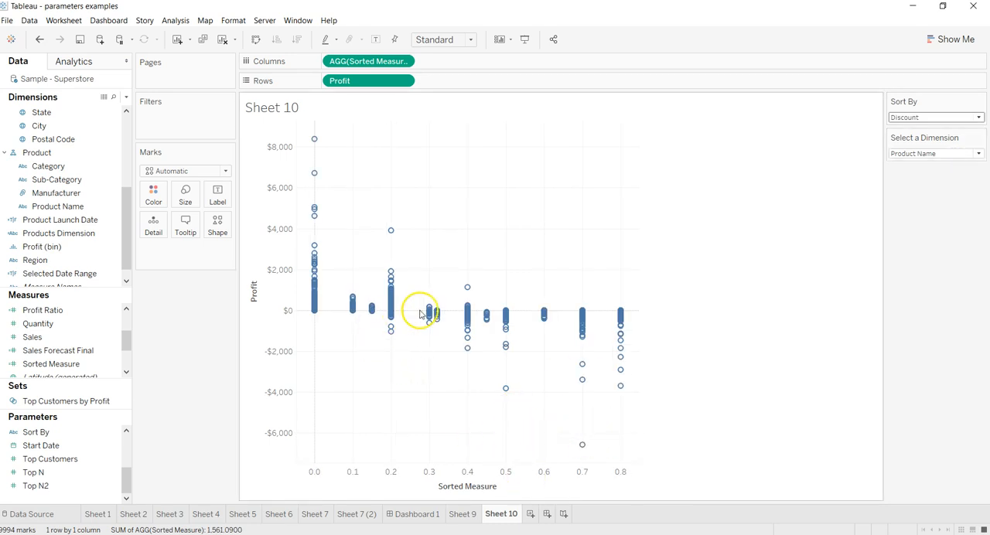
pyautogui.moveTo(427, 316)
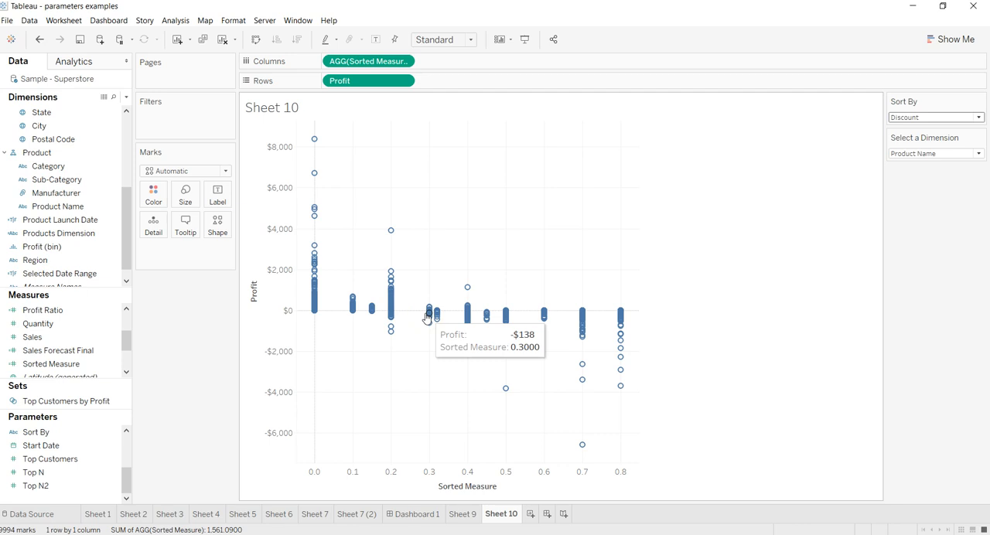
pyautogui.moveTo(328, 295)
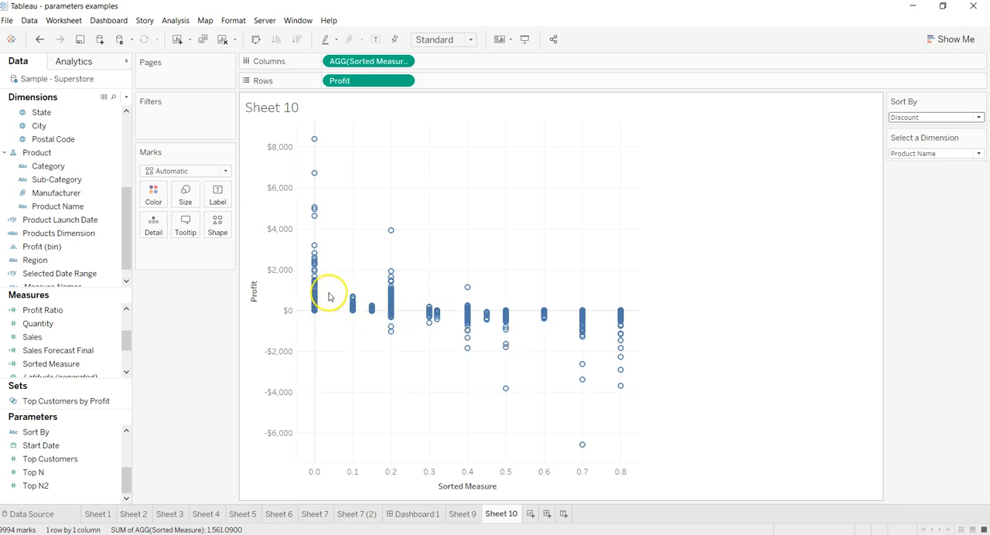
pyautogui.moveTo(325, 295)
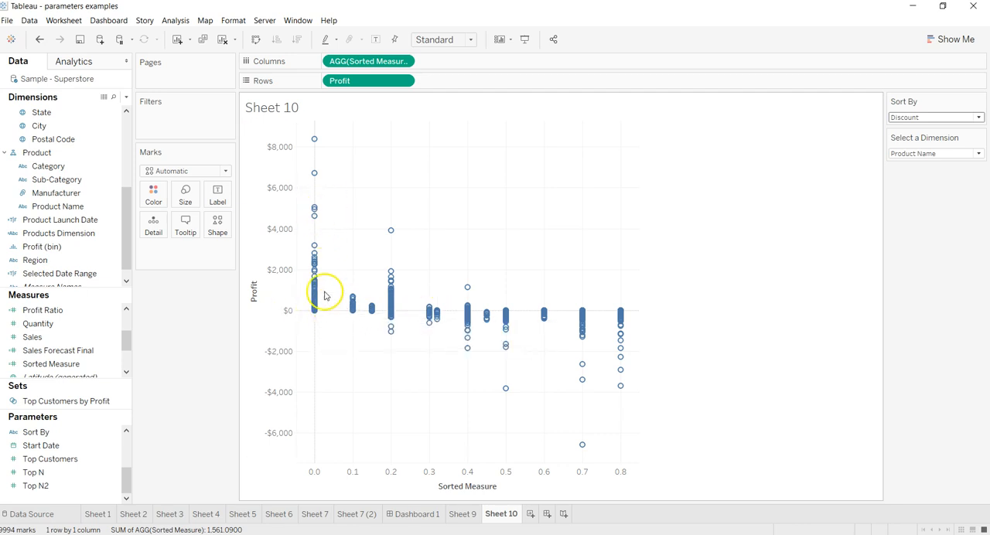
pyautogui.moveTo(391, 278)
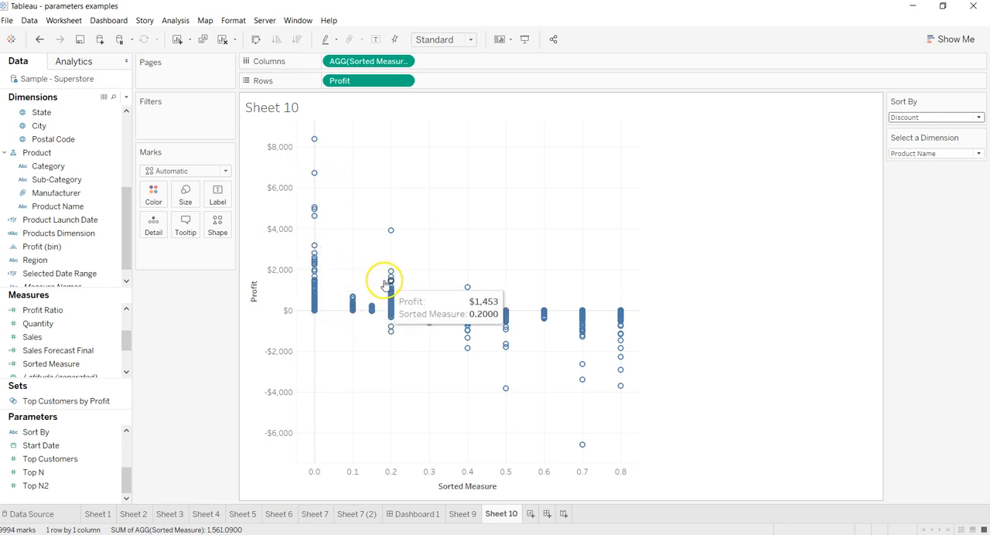
pyautogui.moveTo(595, 341)
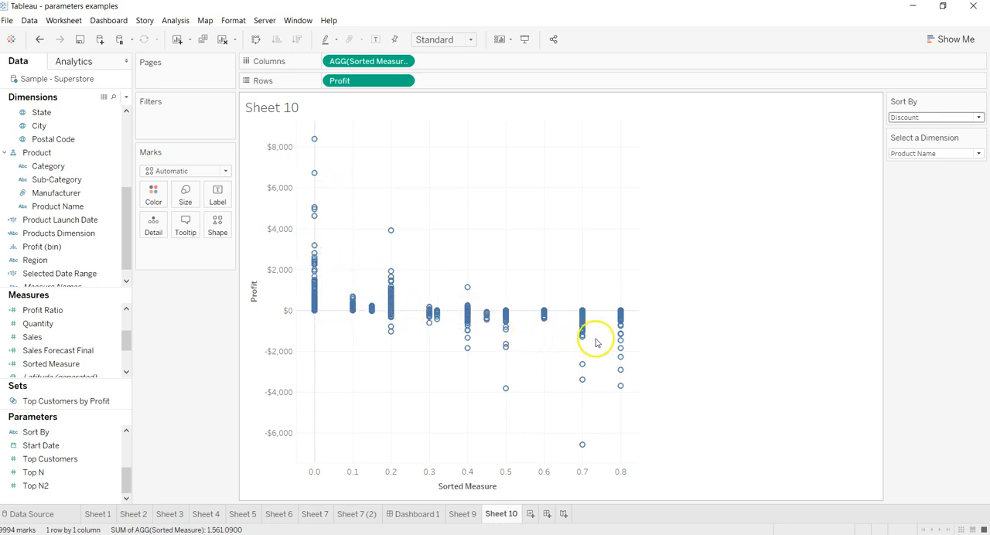
pyautogui.moveTo(612, 369)
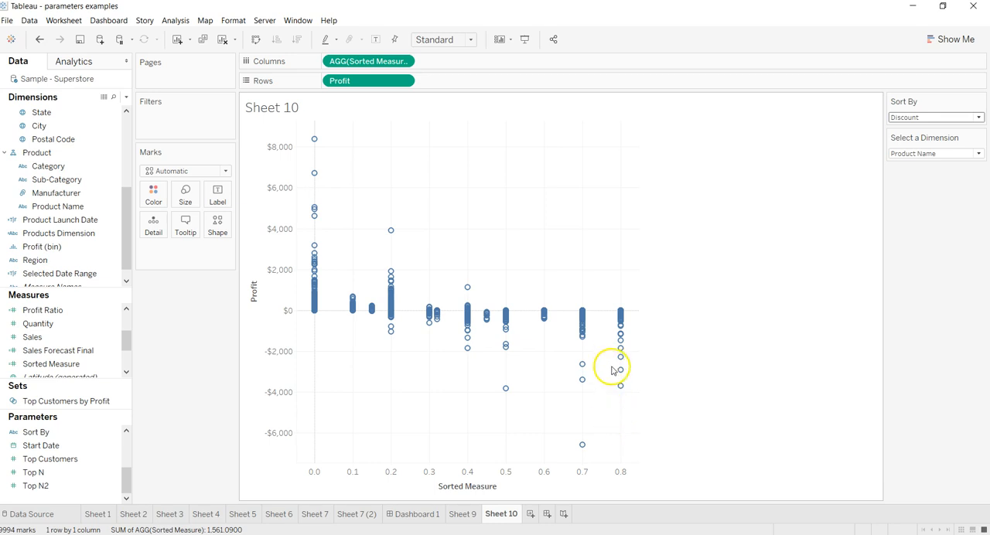
pyautogui.moveTo(309, 370)
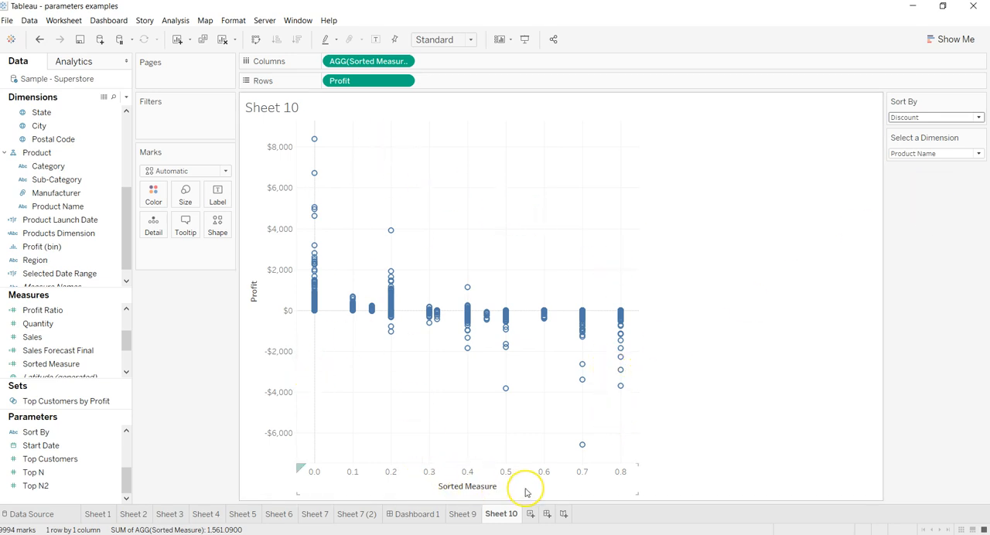
pyautogui.moveTo(525, 492)
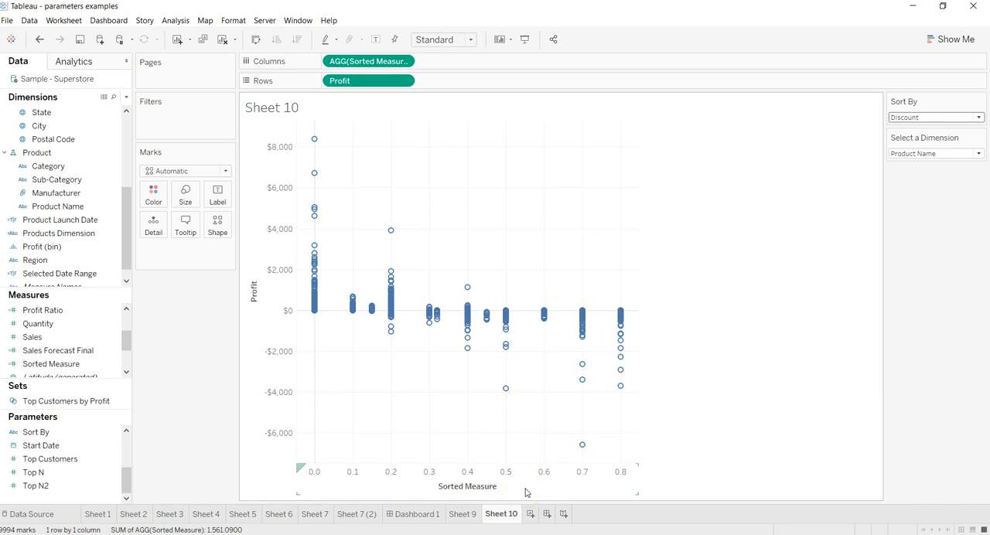
pyautogui.click(42, 445)
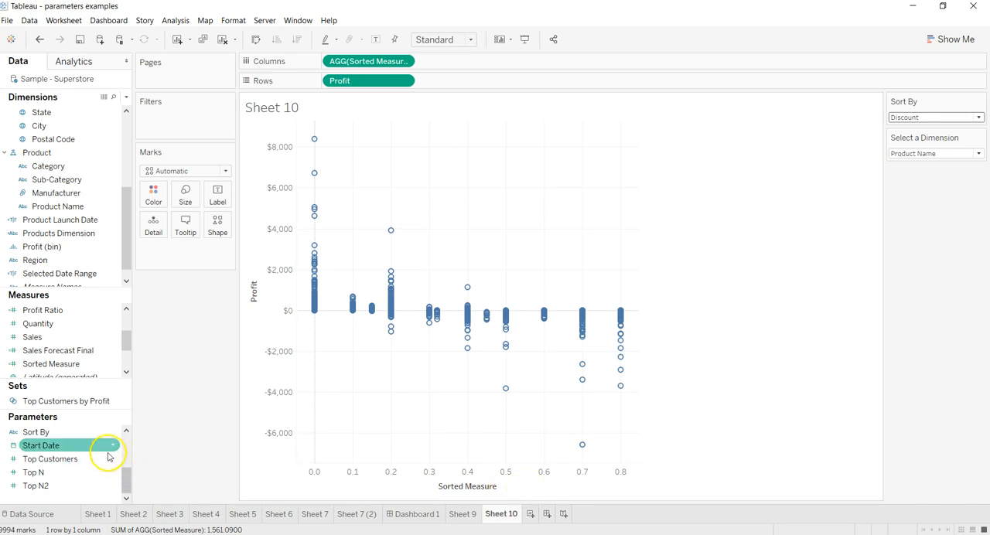
# - Duplicate Sorted Measure and begin renaming the copy to yaxis
pyautogui.rightClick(37, 432)
pyautogui.write('Y')
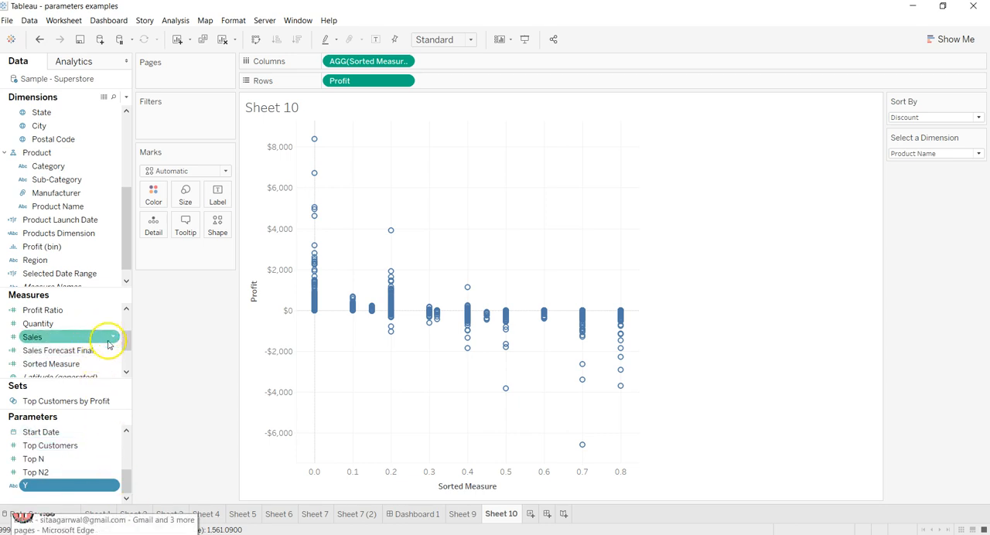
pyautogui.rightClick(52, 363)
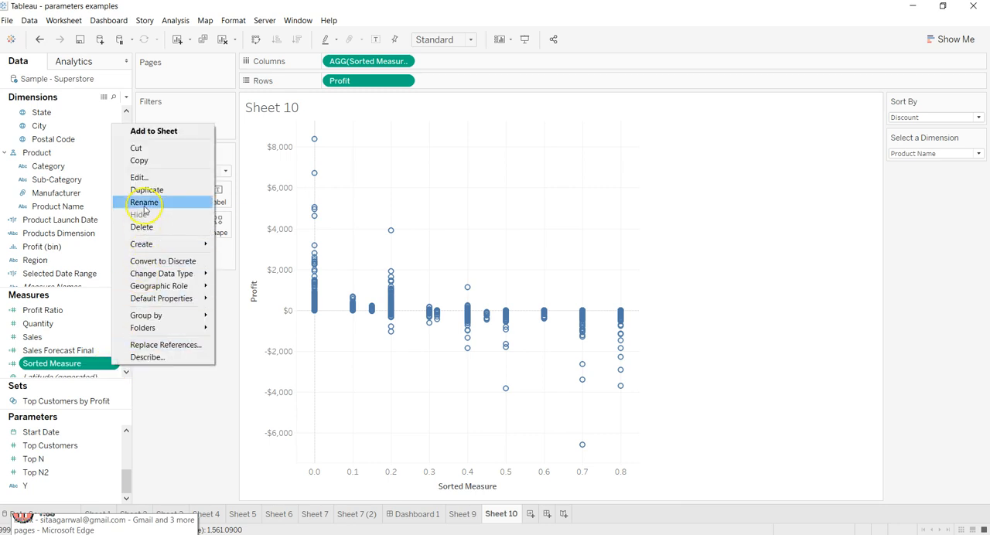
pyautogui.click(147, 190)
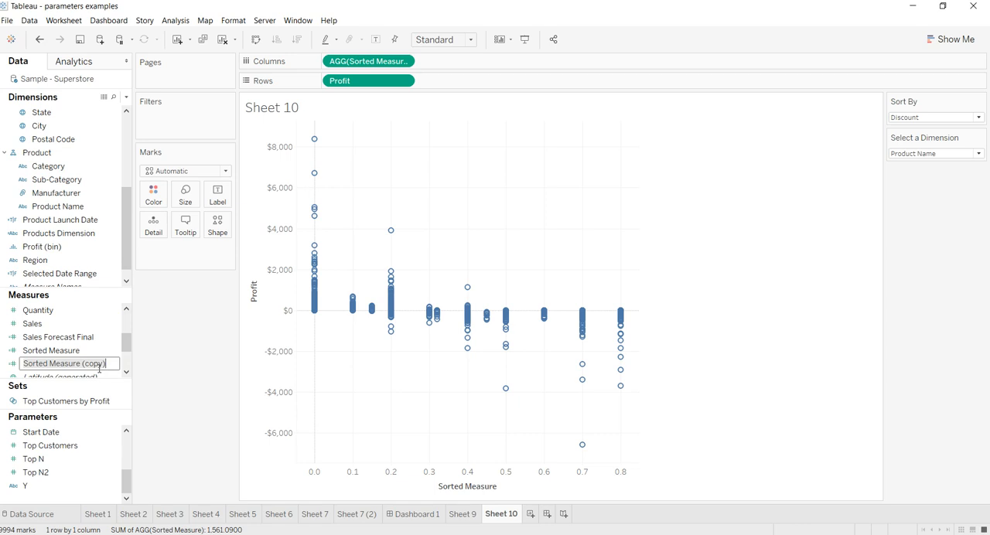
pyautogui.write('y')
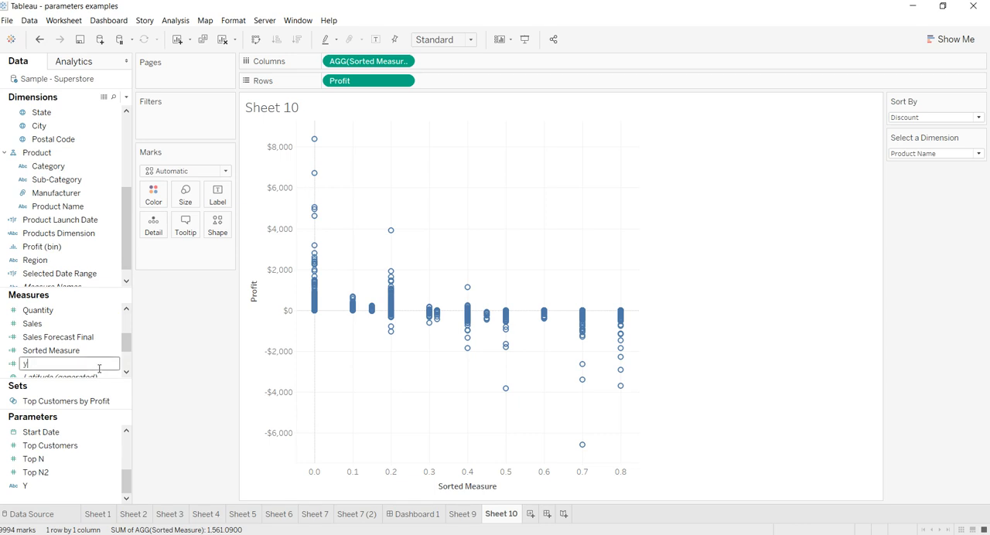
pyautogui.write('axis')
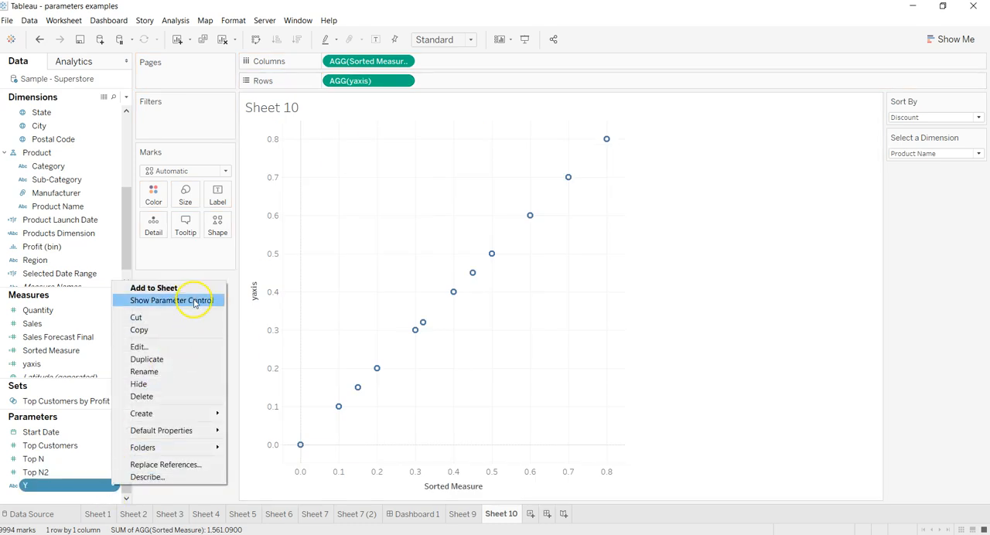
# - Display the Y parameter control beside the chart and choose Profit in it
pyautogui.click(171, 301)
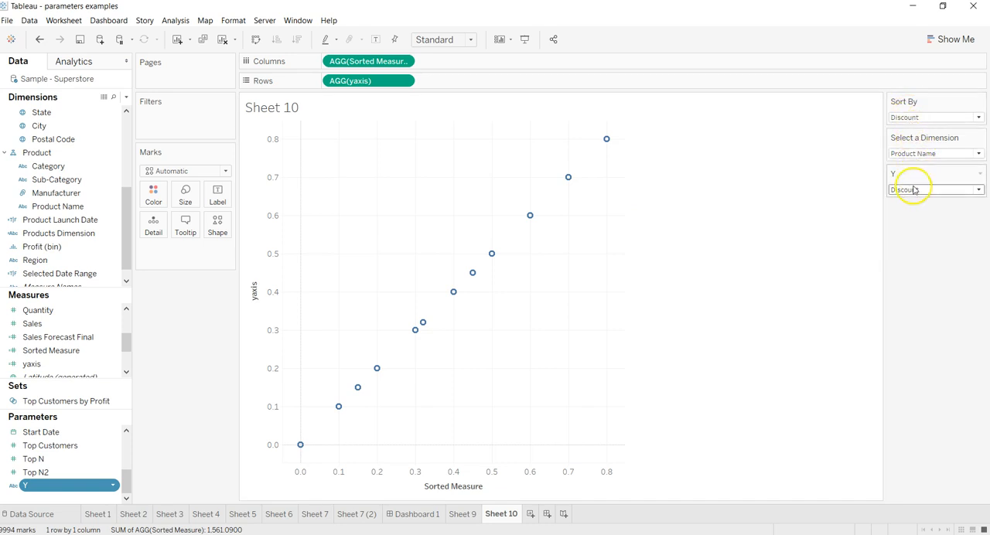
pyautogui.moveTo(915, 191)
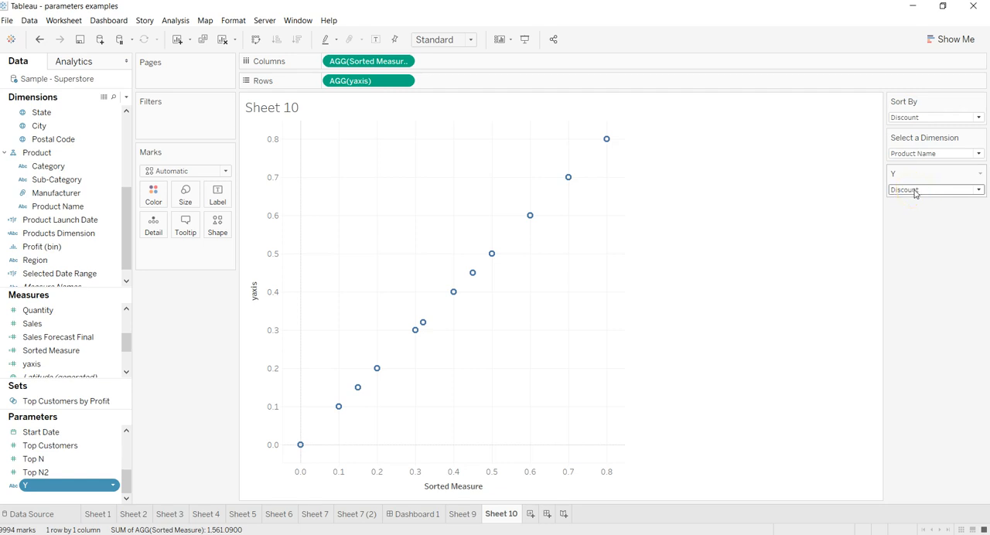
pyautogui.click(935, 190)
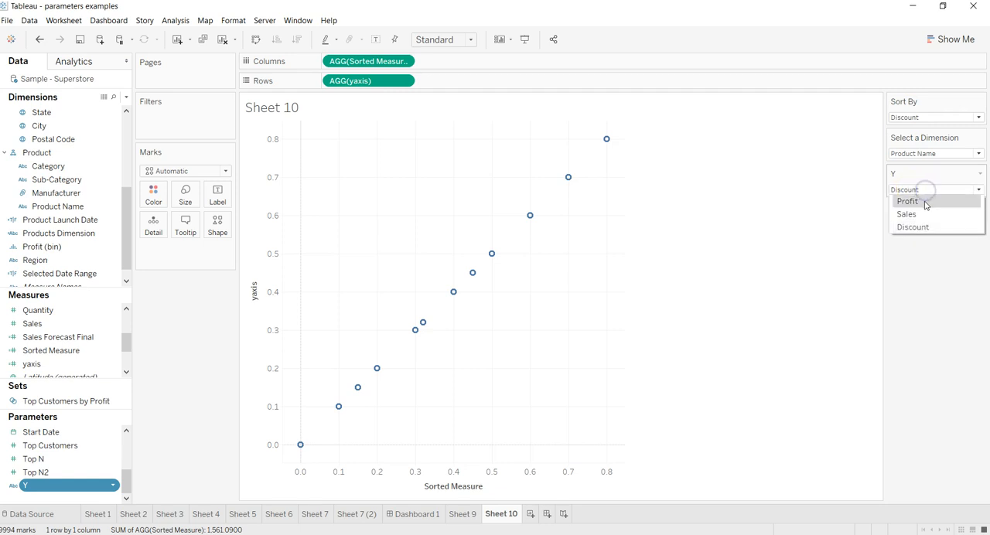
pyautogui.click(907, 201)
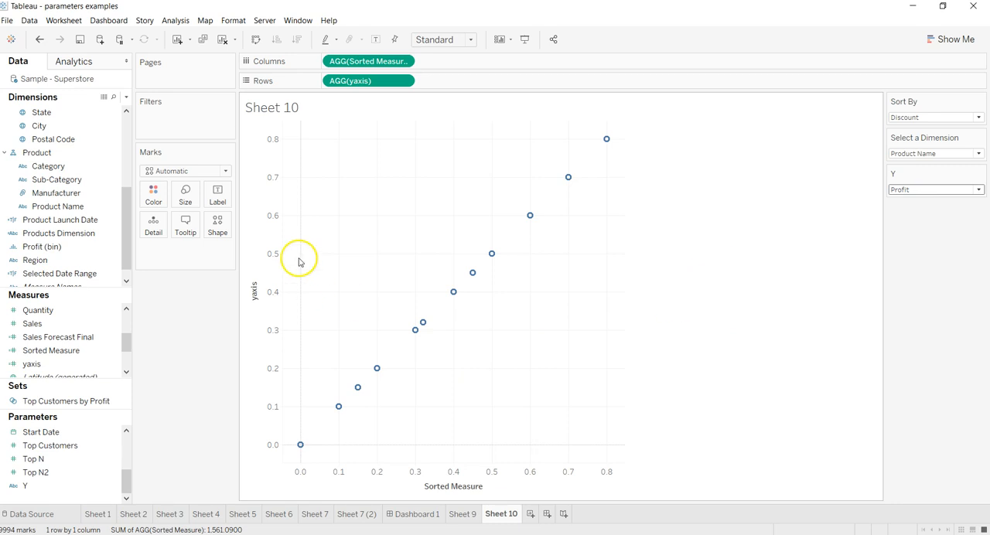
pyautogui.moveTo(423, 324)
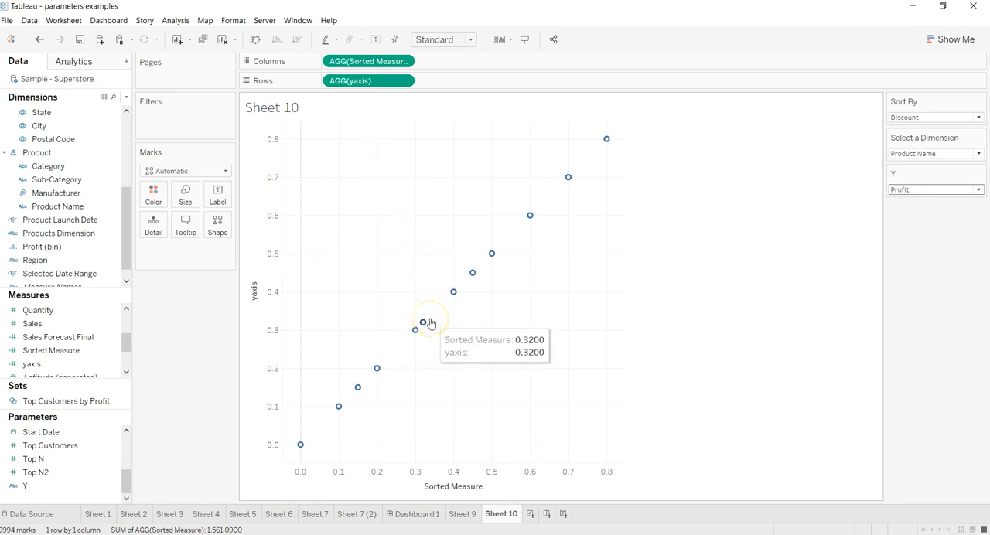
pyautogui.moveTo(126, 346)
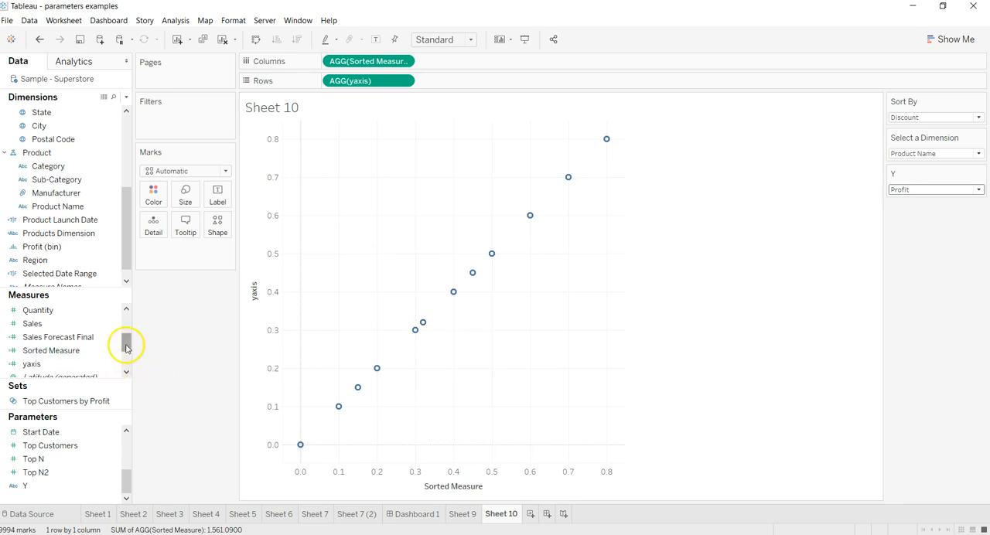
# - Edit yaxis so its CASE switches on [Y] rather than [Sort By], and save it
pyautogui.click(32, 363)
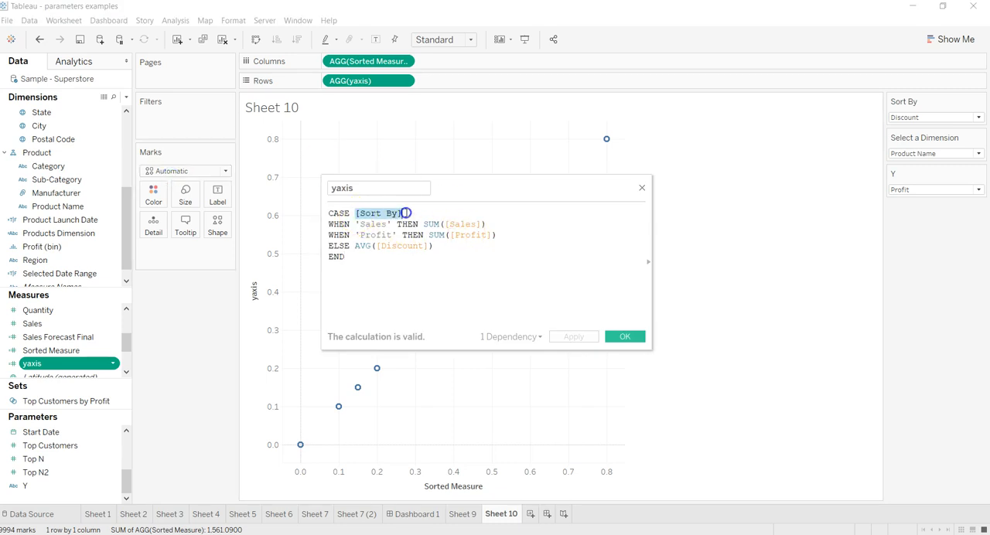
pyautogui.write('y')
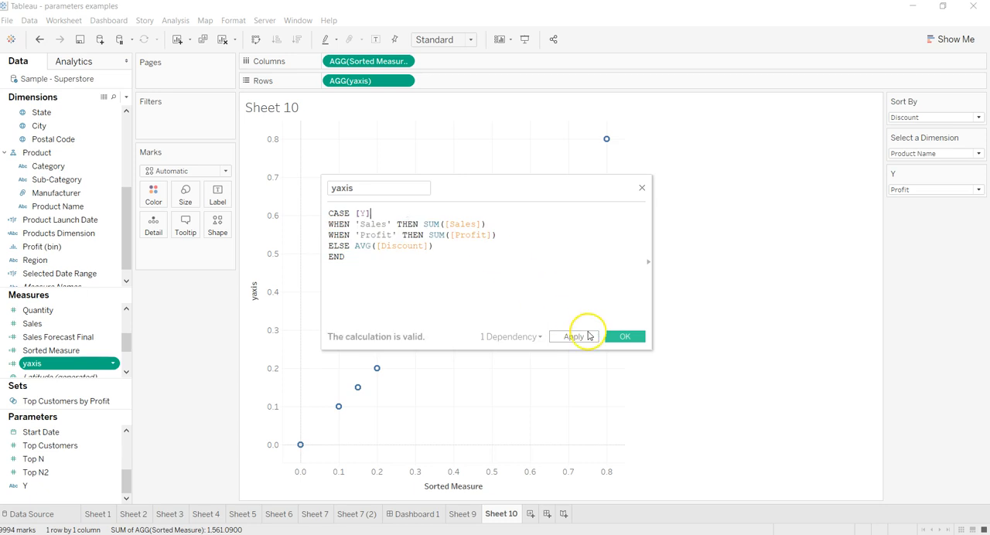
pyautogui.click(574, 336)
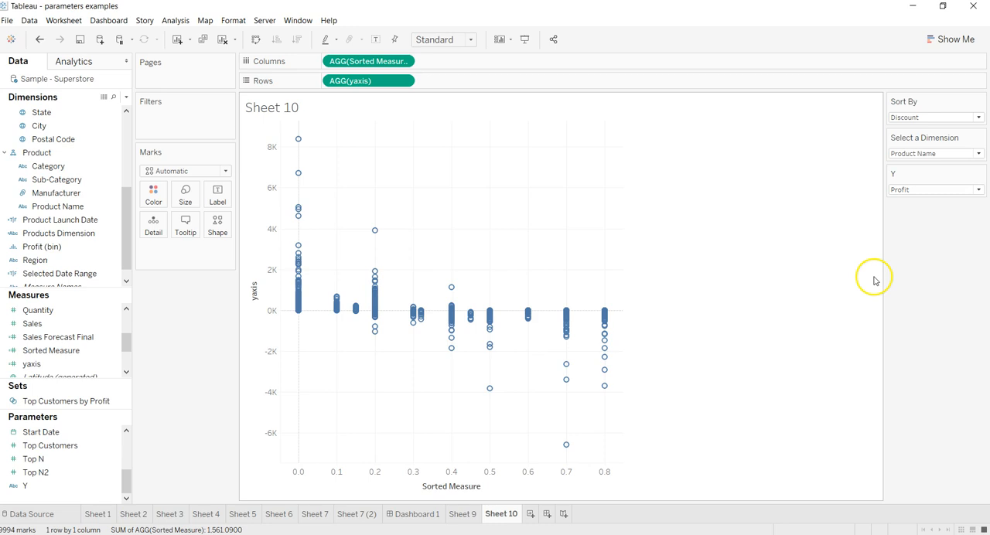
# - Choose Sales for Y and Profit for Sort By to plot Sales against Profit
pyautogui.click(934, 189)
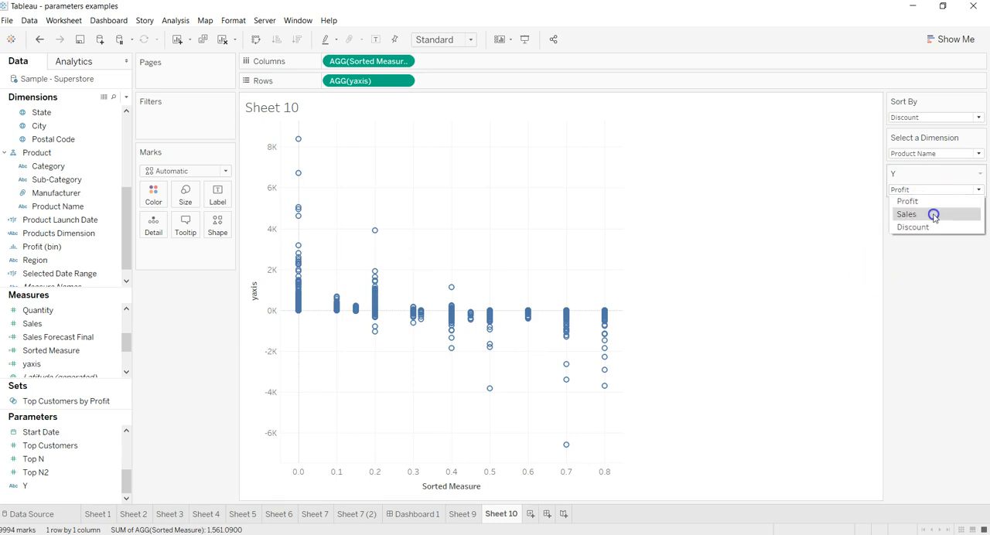
pyautogui.click(906, 214)
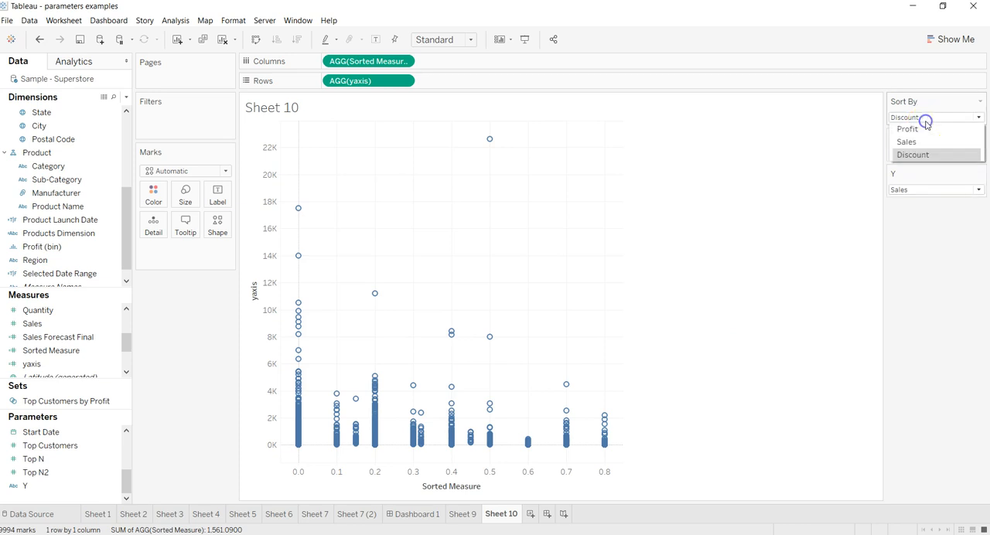
pyautogui.click(913, 154)
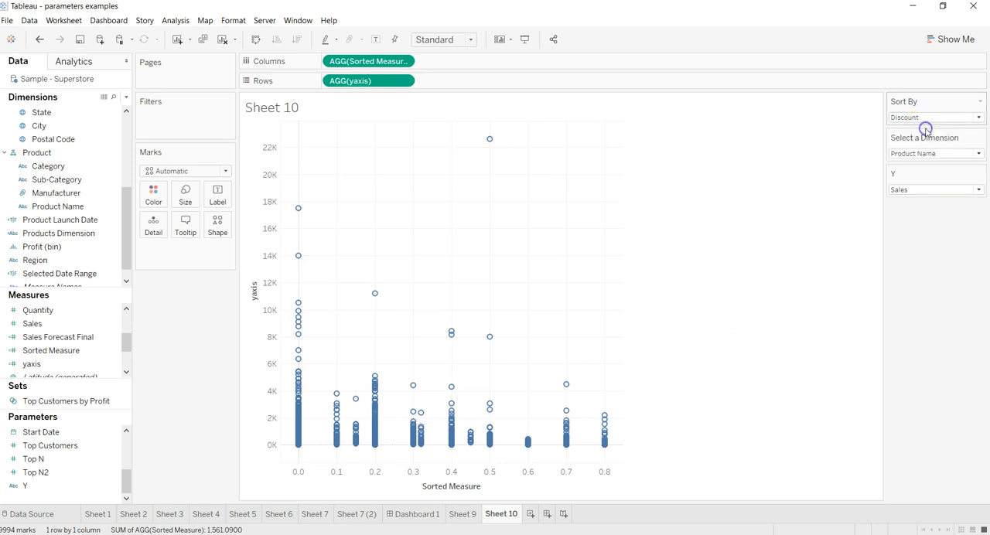
pyautogui.click(932, 116)
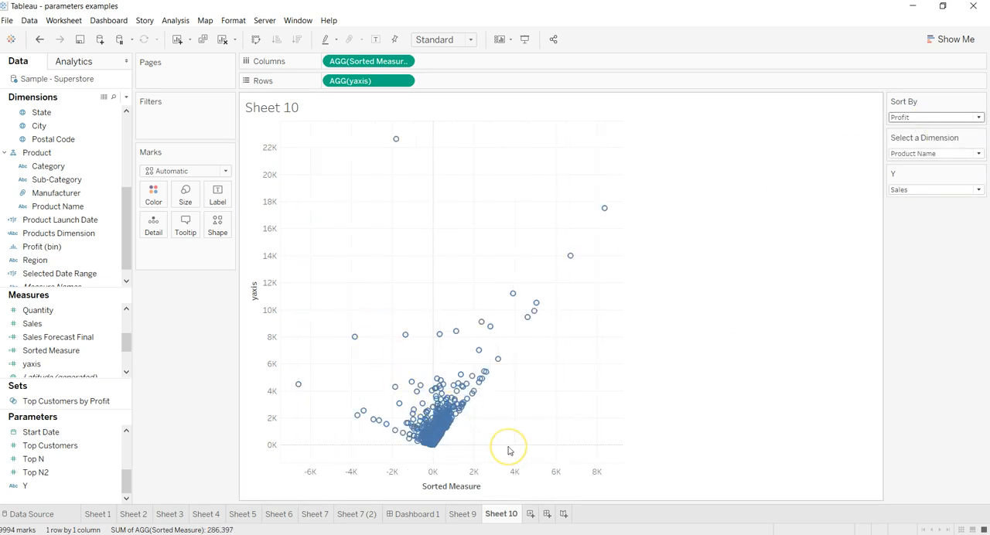
pyautogui.moveTo(510, 451)
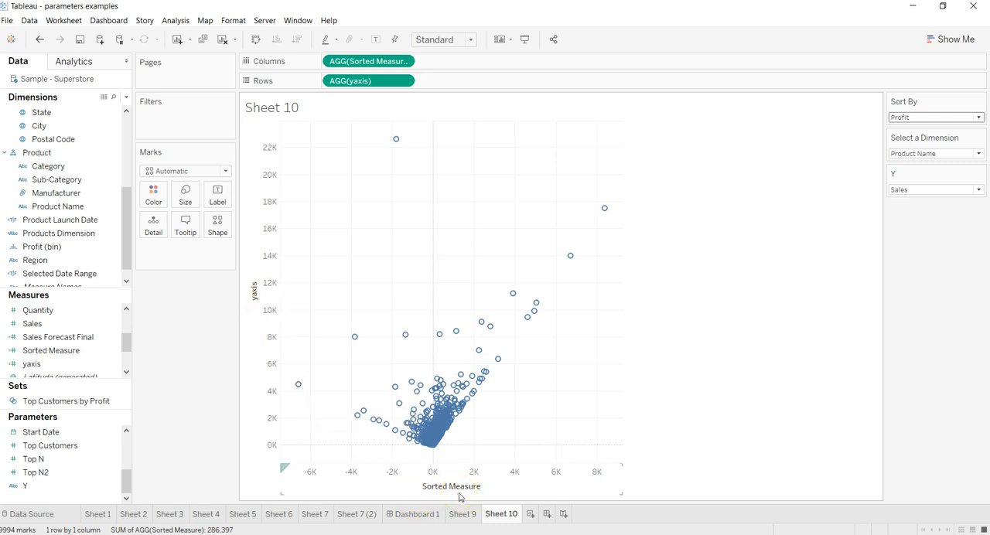
pyautogui.moveTo(410, 439)
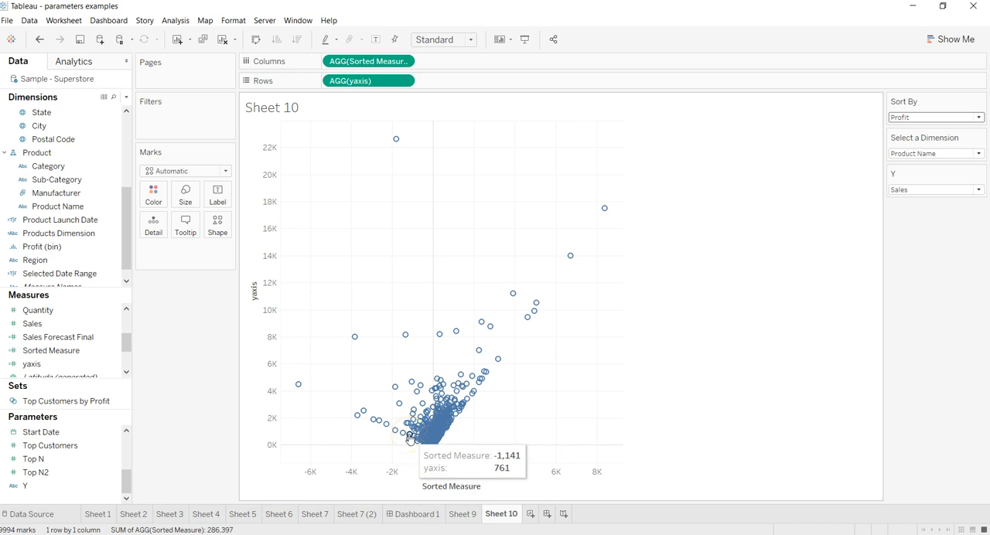
pyautogui.moveTo(919, 210)
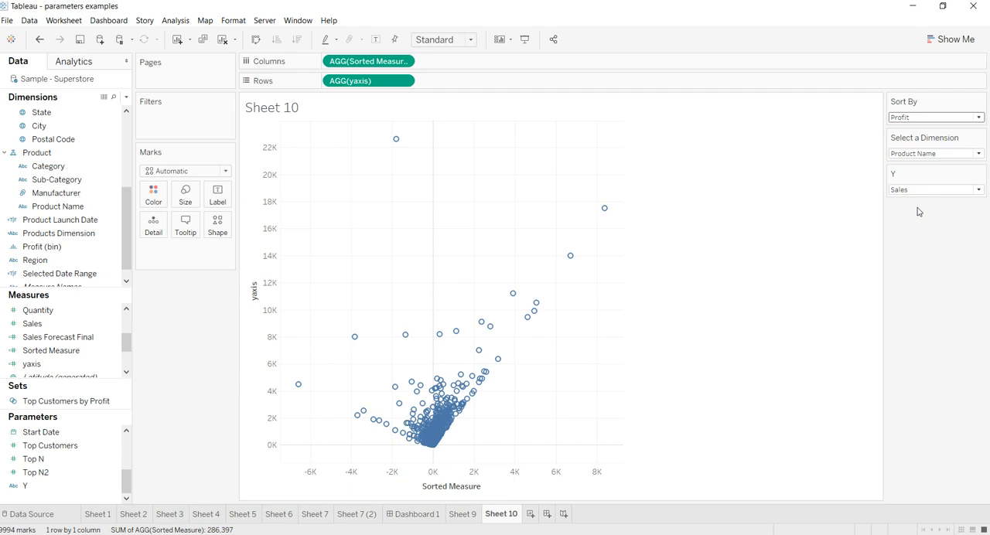
pyautogui.moveTo(704, 345)
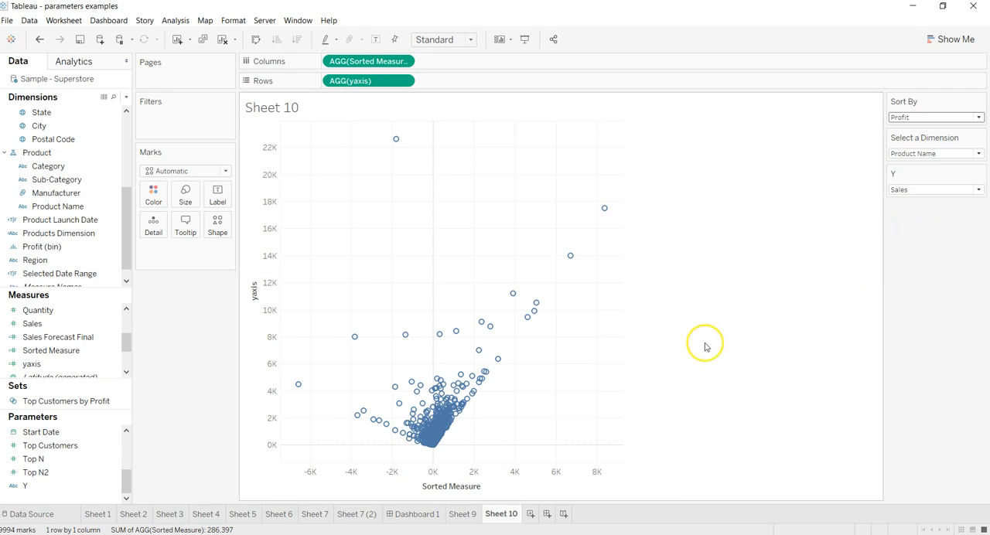